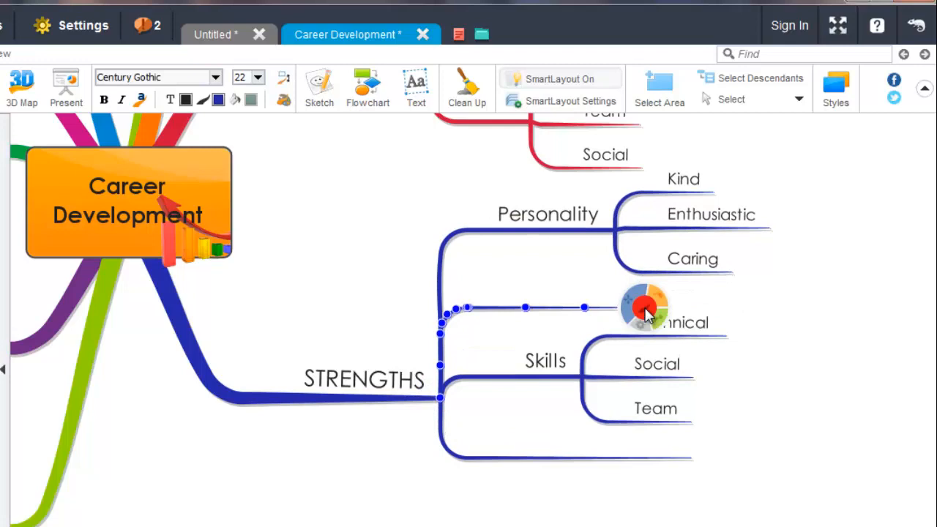
pyautogui.moveTo(371, 343)
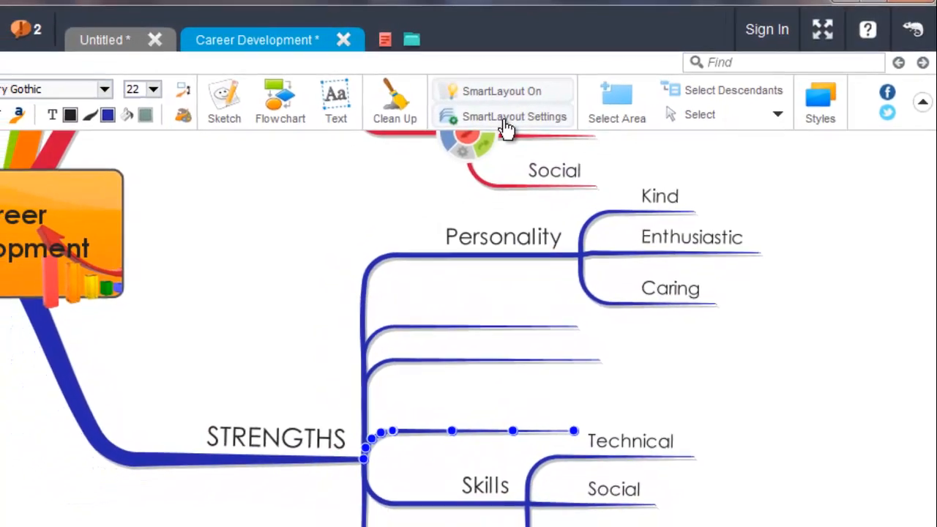
# Toggle SmartLayout off and back on in the SmartLayout Settings dialog.
pyautogui.click(514, 117)
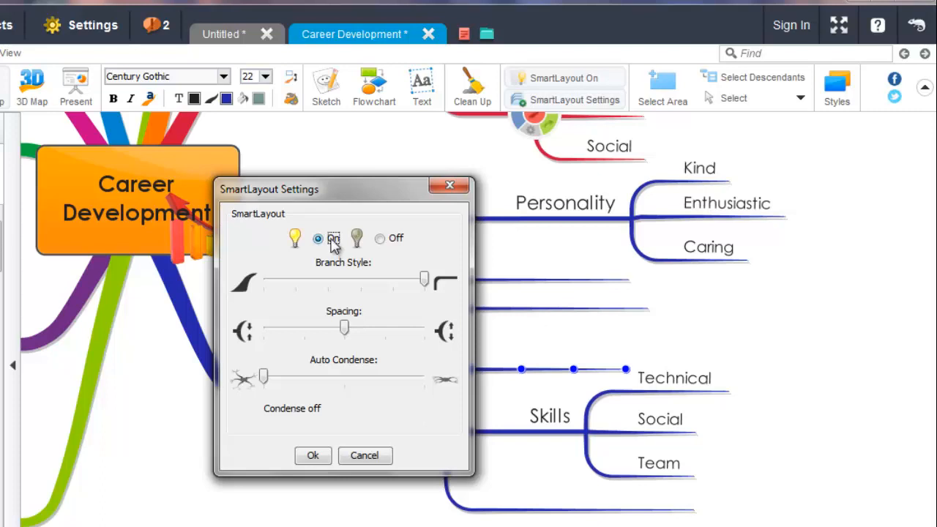
pyautogui.click(381, 237)
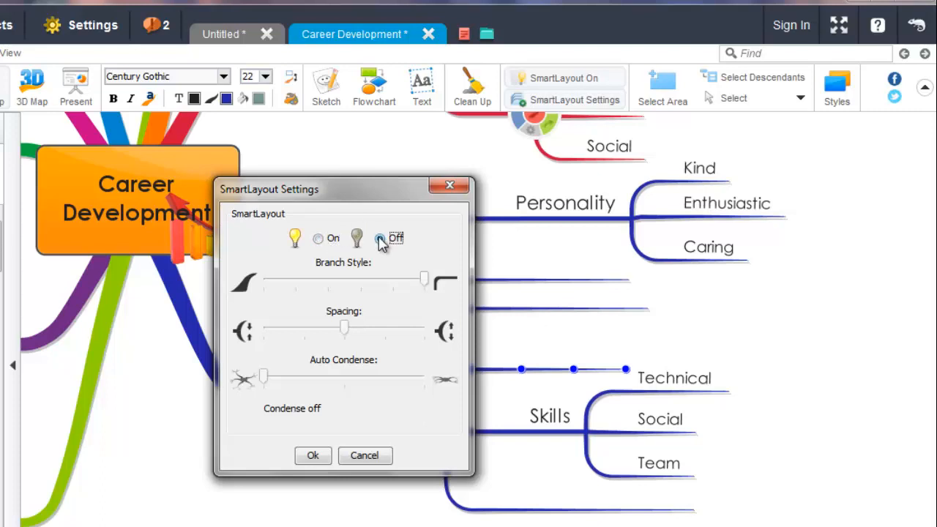
pyautogui.click(317, 239)
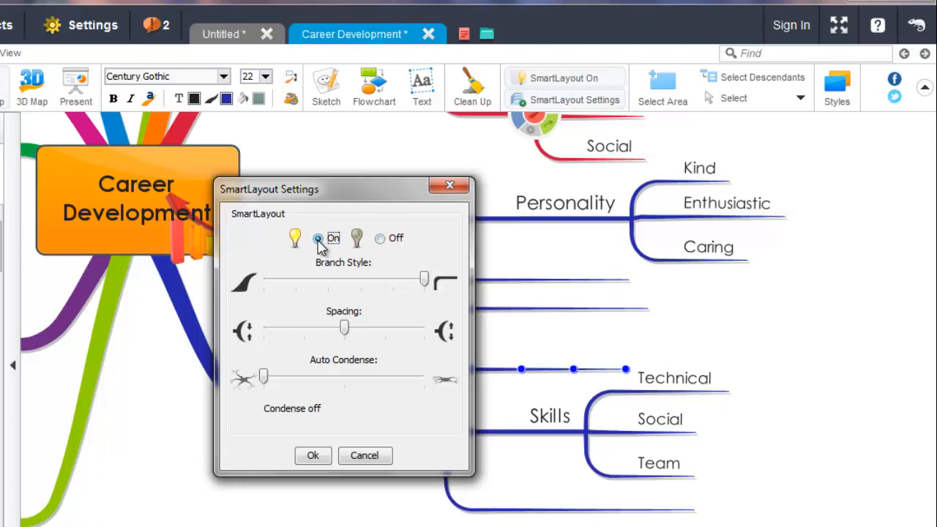
pyautogui.moveTo(363, 327)
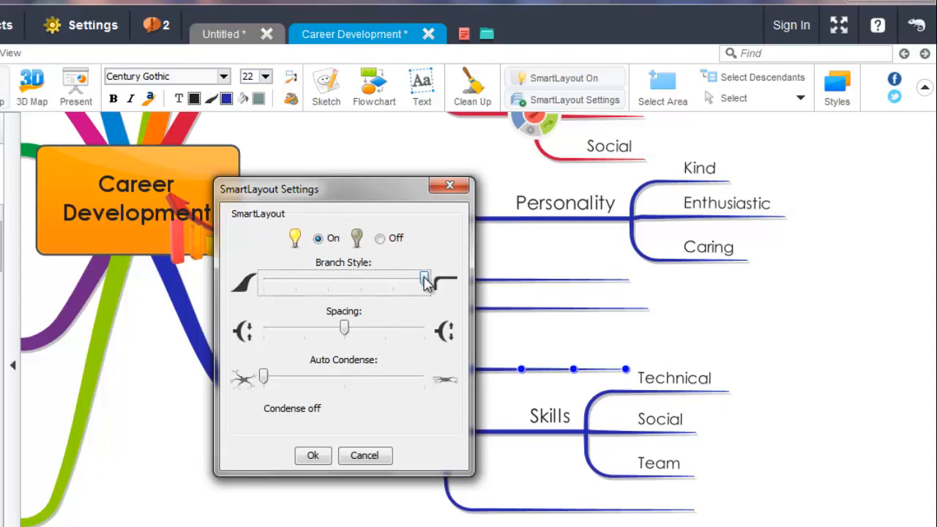
# Slide Branch Style to nearly fully curved.
pyautogui.moveTo(425, 281); pyautogui.dragTo(357, 281)
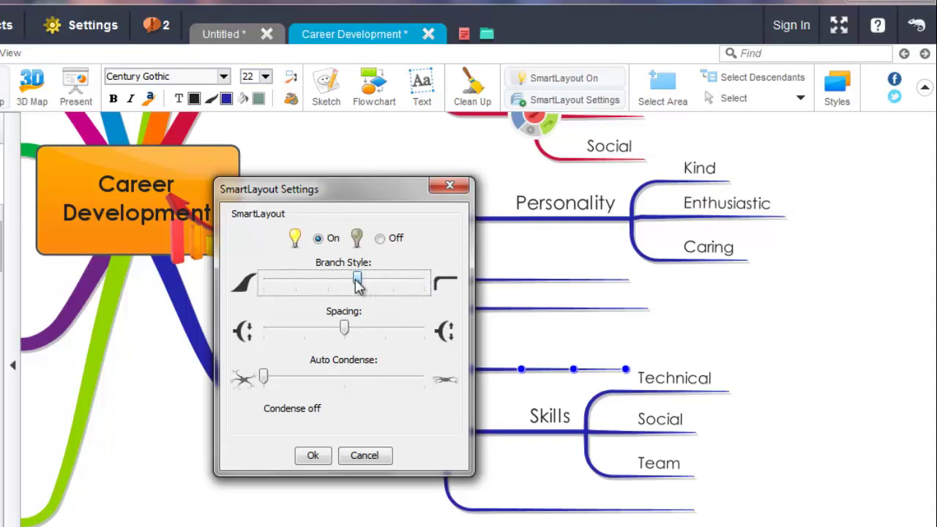
pyautogui.moveTo(357, 281); pyautogui.dragTo(273, 281)
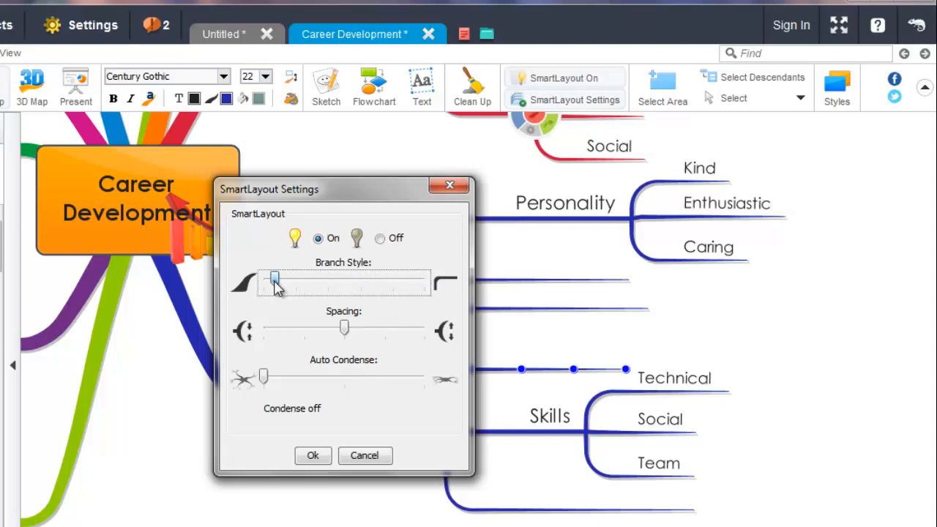
pyautogui.moveTo(275, 284); pyautogui.dragTo(263, 278)
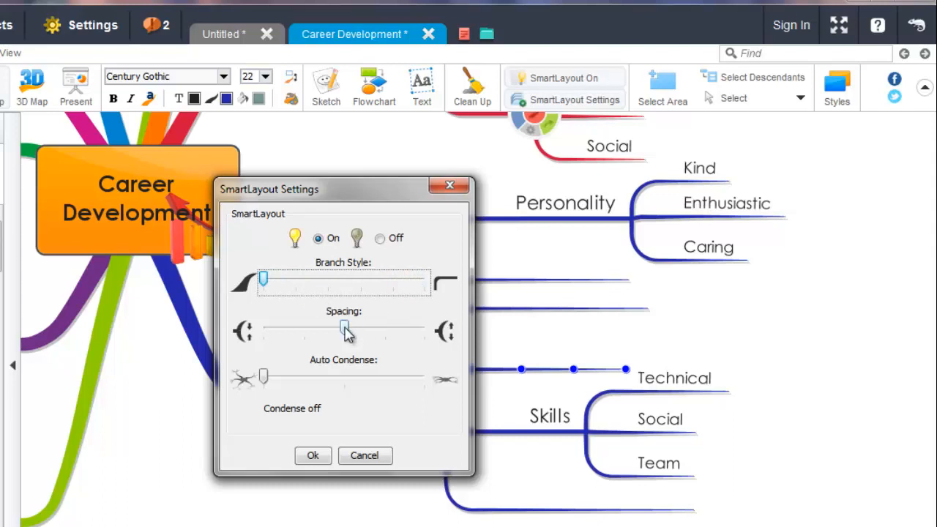
# Try the Spacing slider and leave branch spacing wider than the default.
pyautogui.moveTo(344, 329); pyautogui.dragTo(384, 330)
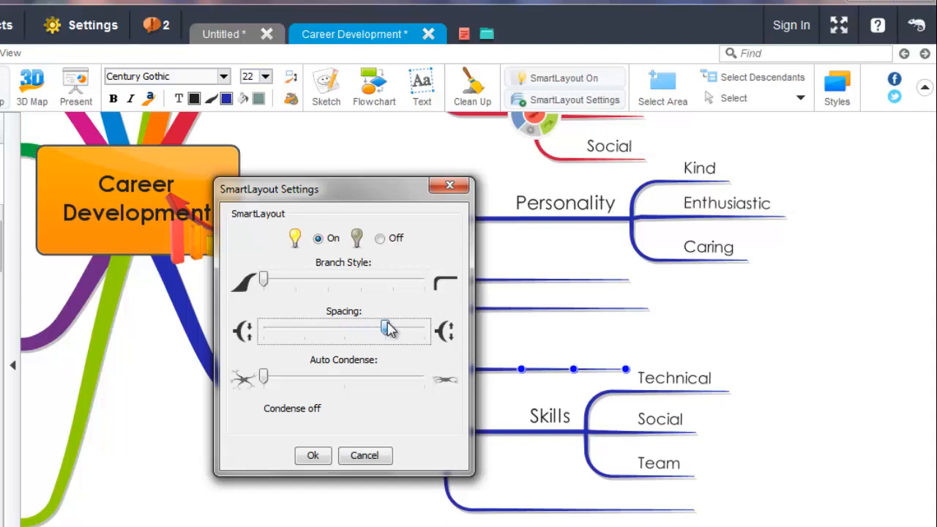
pyautogui.moveTo(383, 329); pyautogui.dragTo(285, 329)
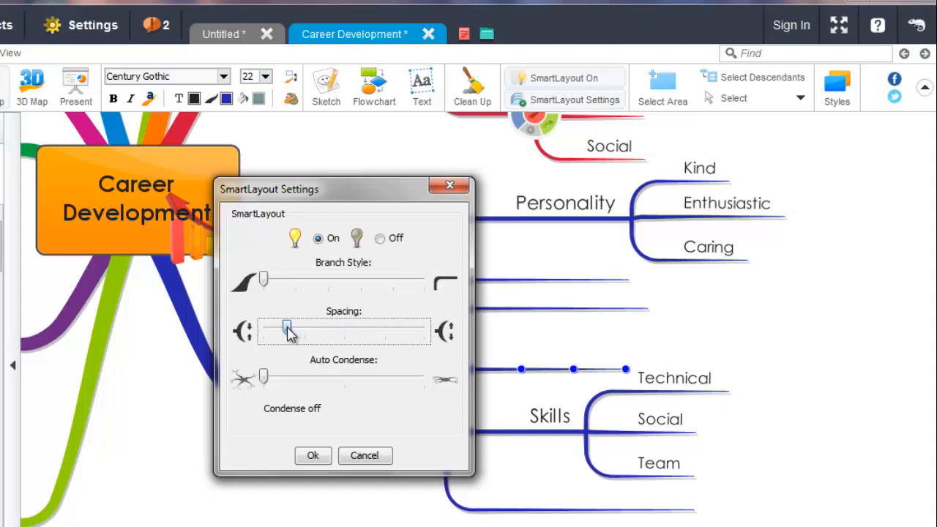
pyautogui.moveTo(287, 330); pyautogui.dragTo(383, 331)
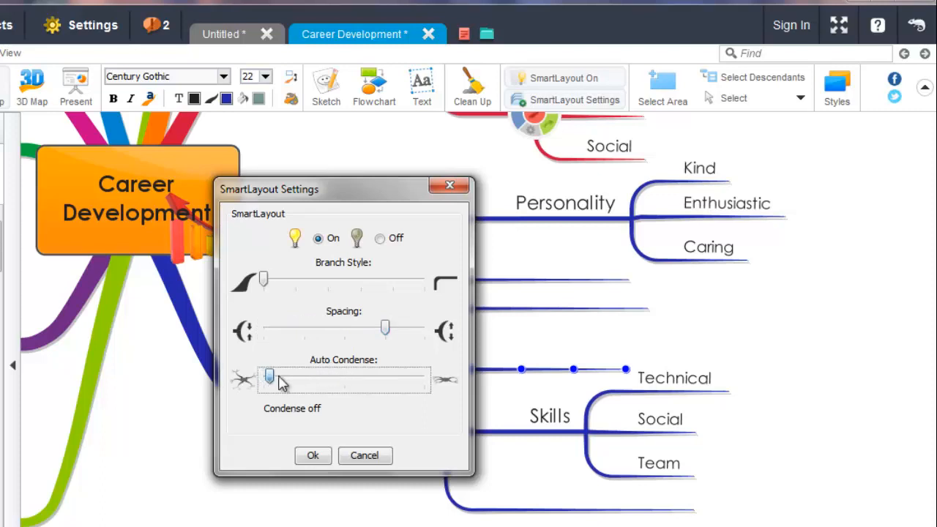
# Try each Auto Condense level, return it to Condense off and confirm with Ok.
pyautogui.moveTo(269, 376); pyautogui.dragTo(342, 379)
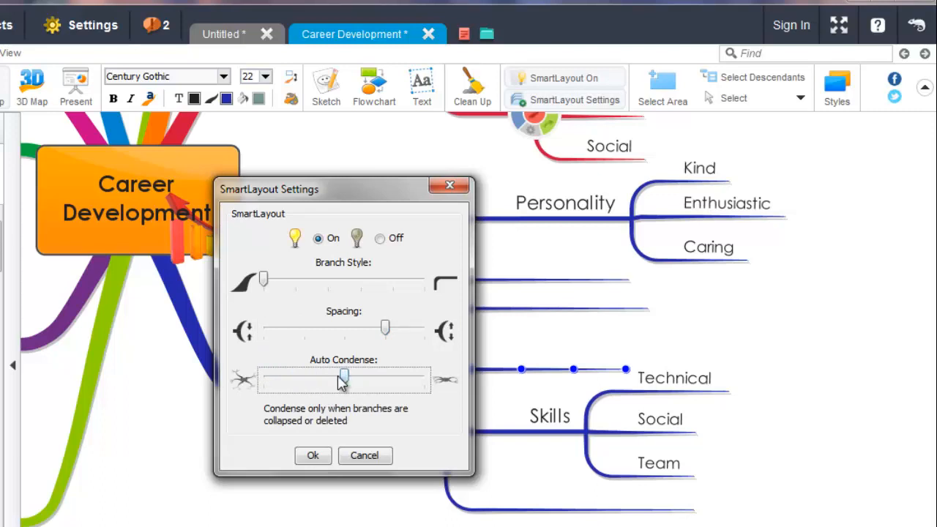
pyautogui.moveTo(343, 378); pyautogui.dragTo(393, 377)
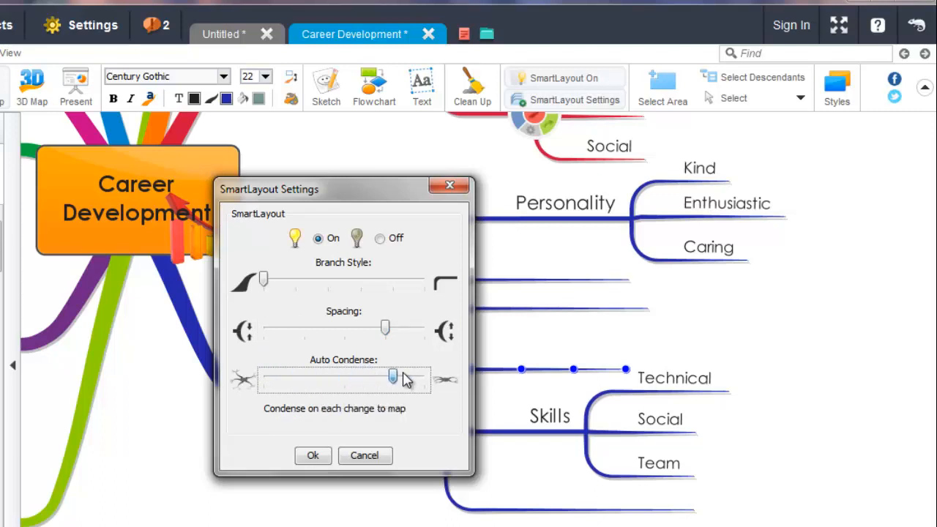
pyautogui.moveTo(392, 378); pyautogui.dragTo(425, 377)
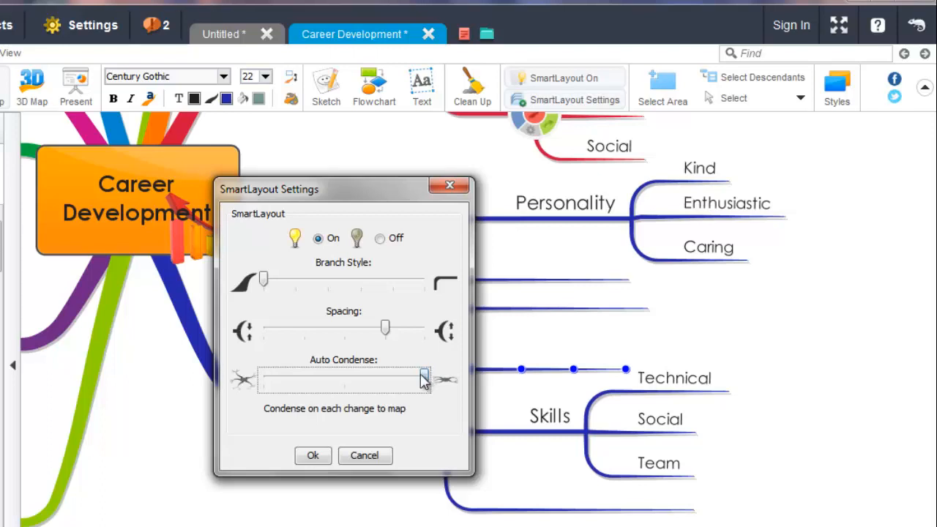
pyautogui.moveTo(425, 379); pyautogui.dragTo(263, 378)
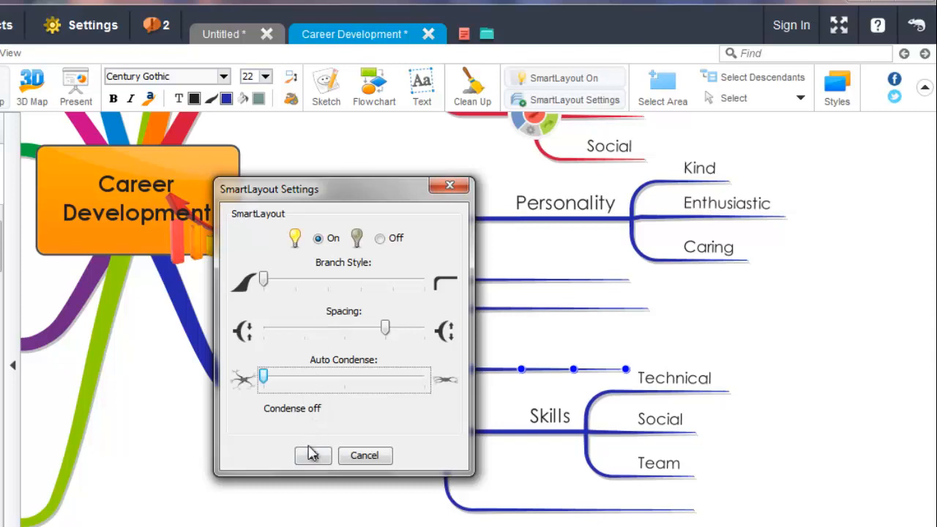
pyautogui.click(313, 454)
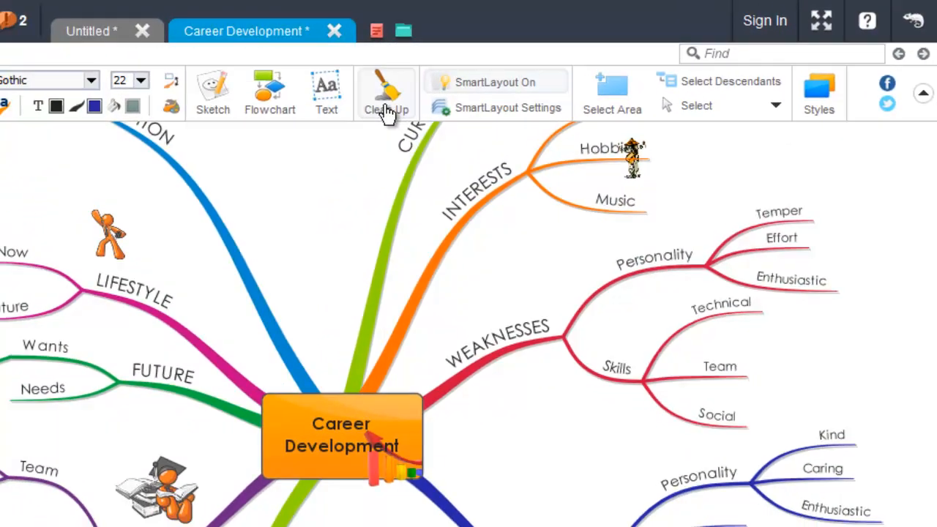
# Run Clean Up, then nudge the Interests branch to shift its Sports, Hobbies and Music sub-topics.
pyautogui.click(387, 91)
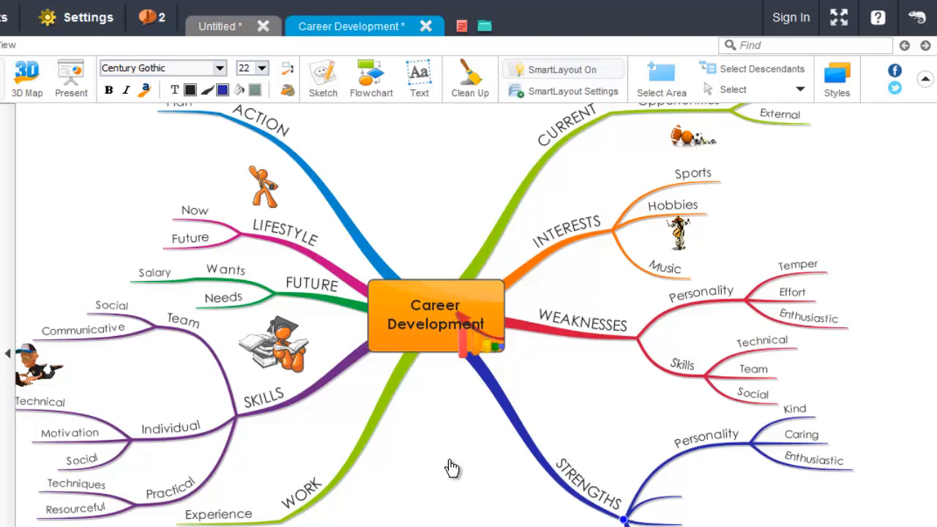
pyautogui.moveTo(579, 368)
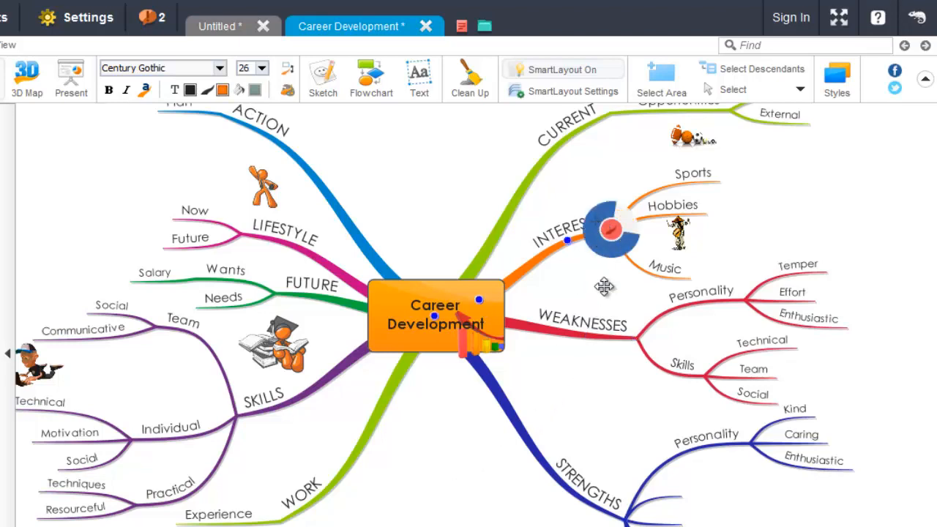
pyautogui.moveTo(605, 228); pyautogui.dragTo(635, 218)
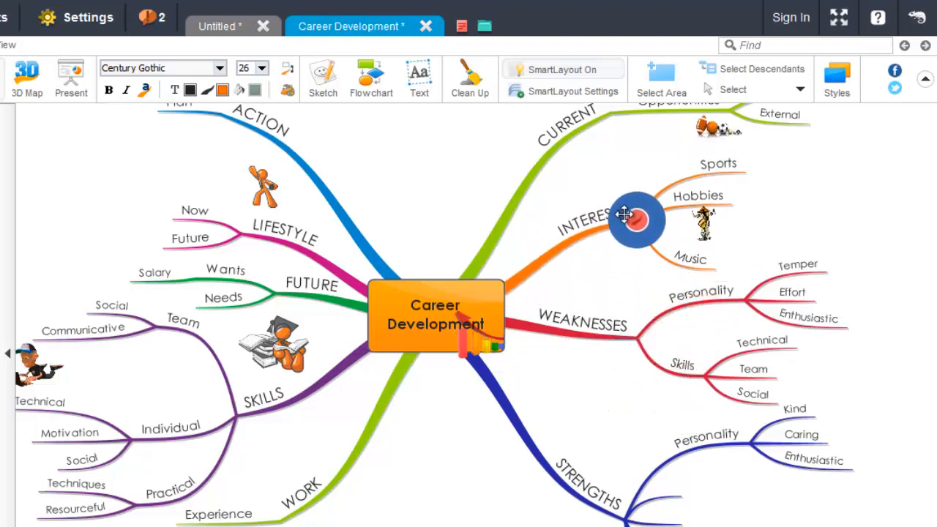